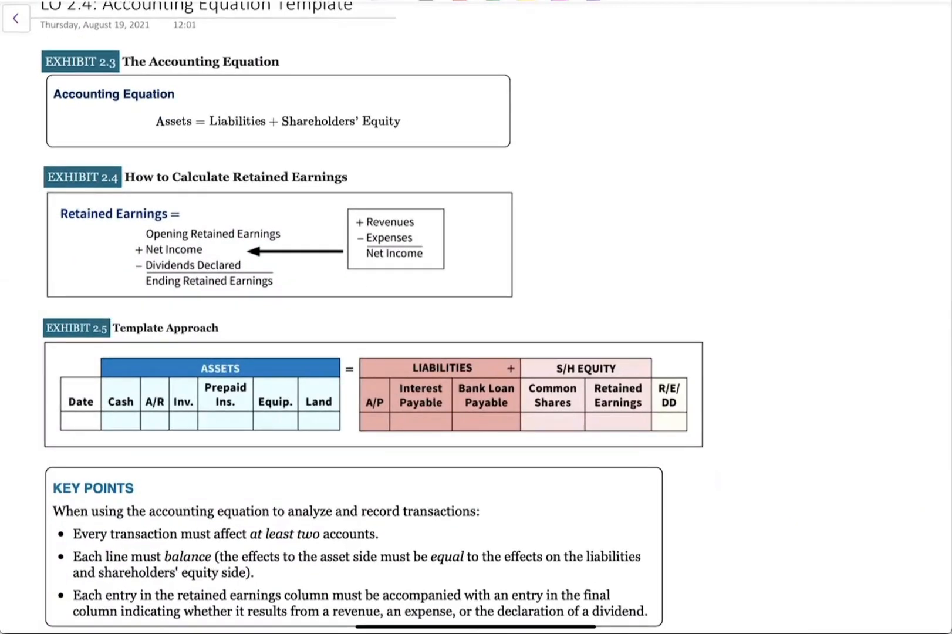
Handwrite A = L + E and sketch a T-chart of Cash, AR, AP, Loans and Comm. Shares
left_click_drag(179, 130, 162, 142)
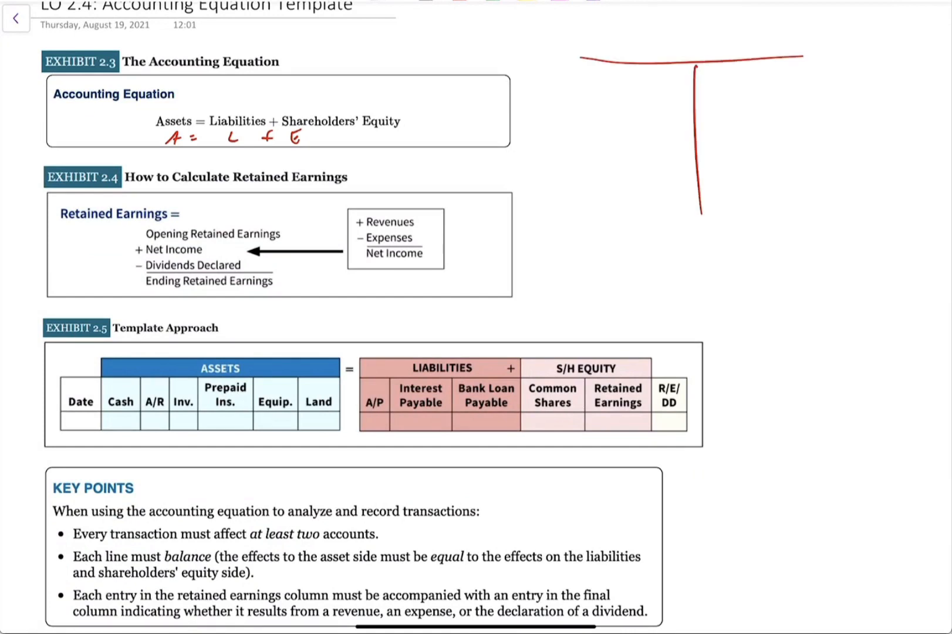
left_click_drag(632, 58, 640, 42)
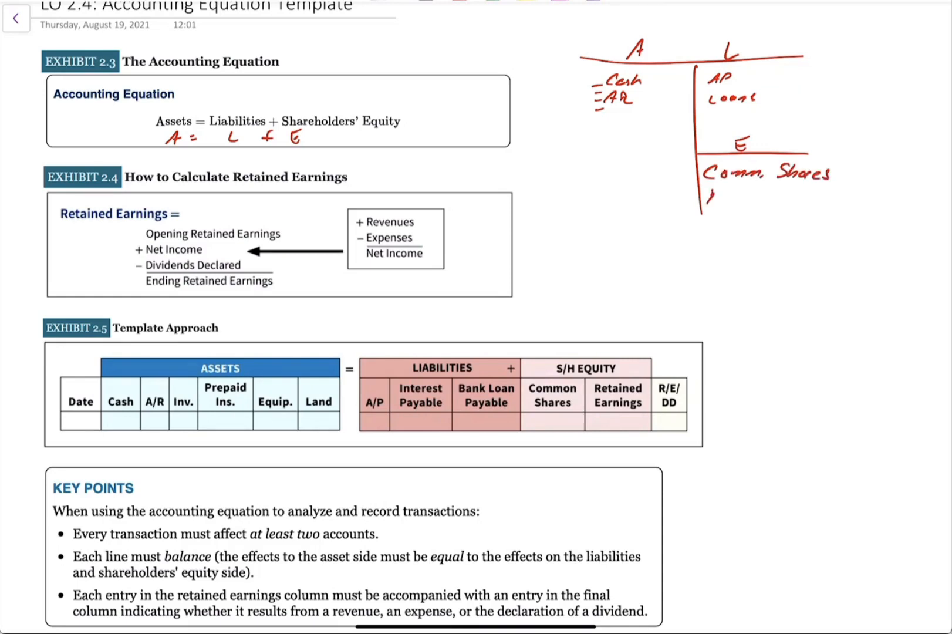
Add R/E under equity and write Revenues − Expenses = profit, labelled net income
type("R/E")
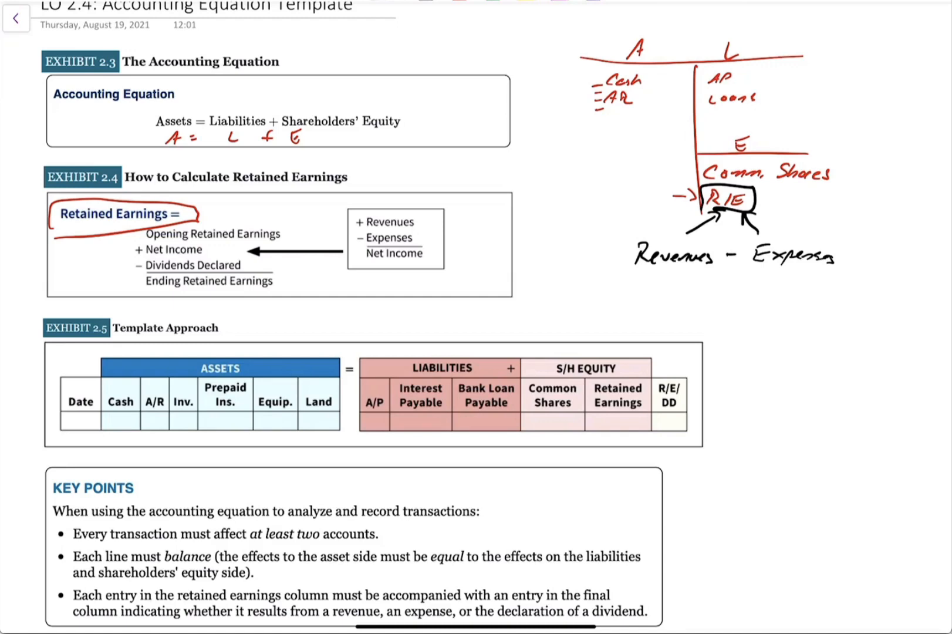
type("= profit")
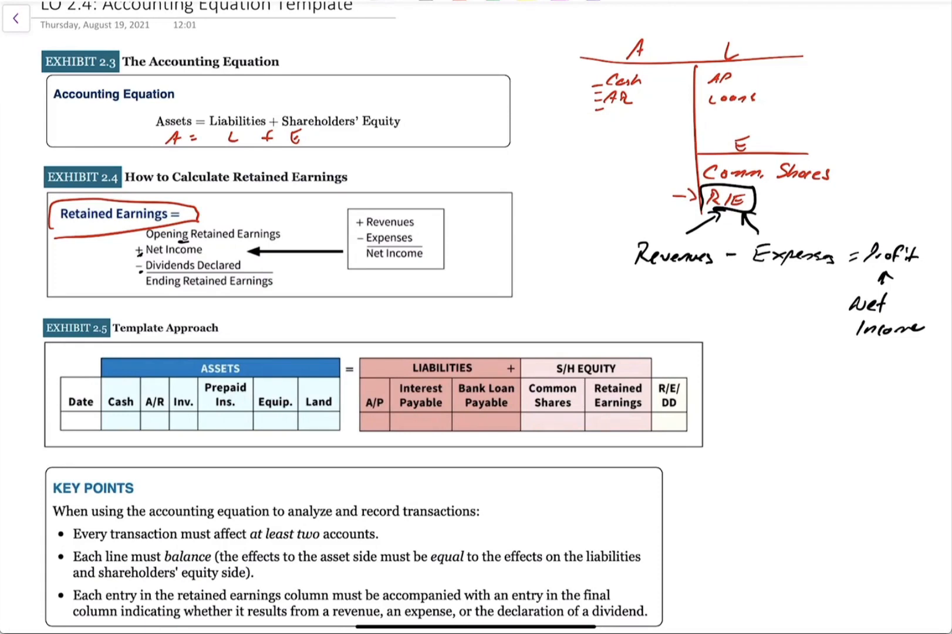
Highlight the equation line in yellow and circle the A heading in the T-chart
left_click_drag(157, 121, 402, 121)
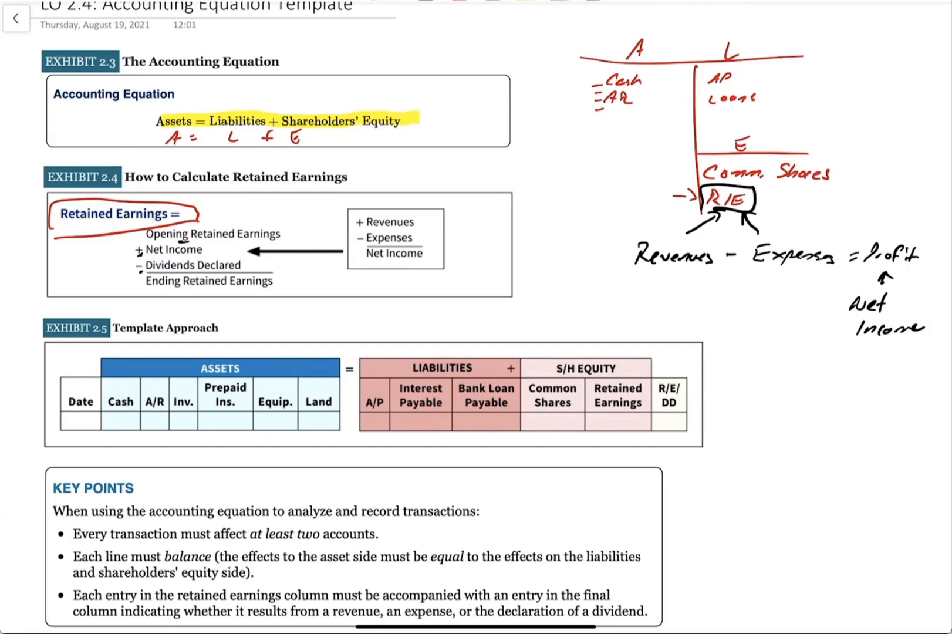
left_click_drag(614, 54, 655, 55)
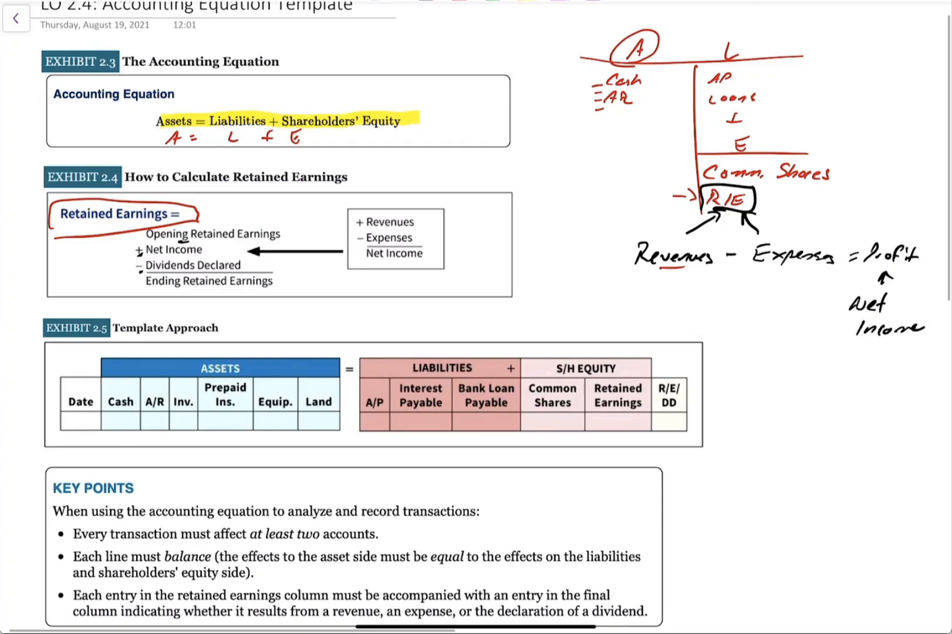
Circle ASSETS and the equation signs, tick asset columns, highlight key points, and show the page list
scroll("down", 3)
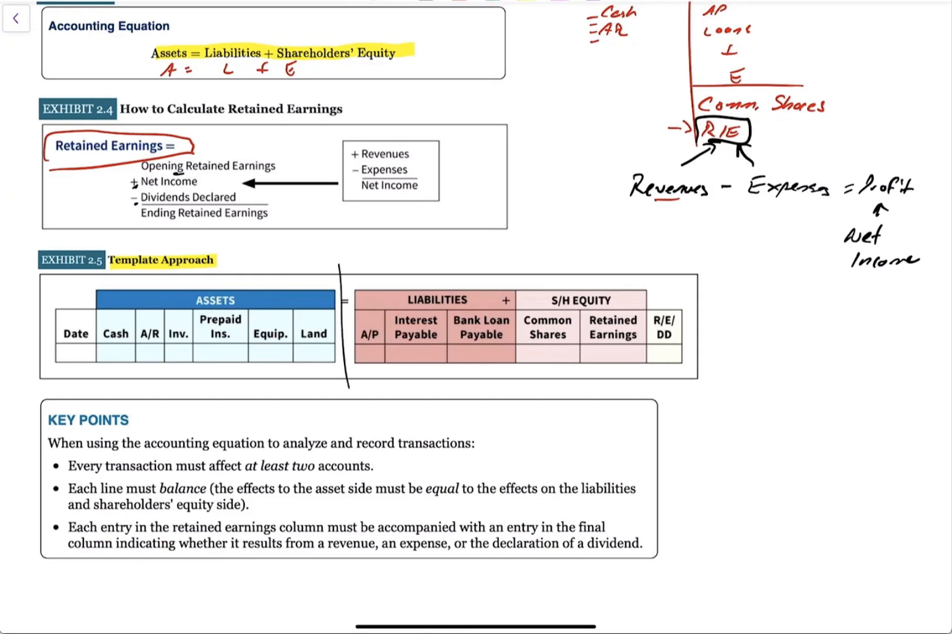
left_click_drag(189, 301, 240, 301)
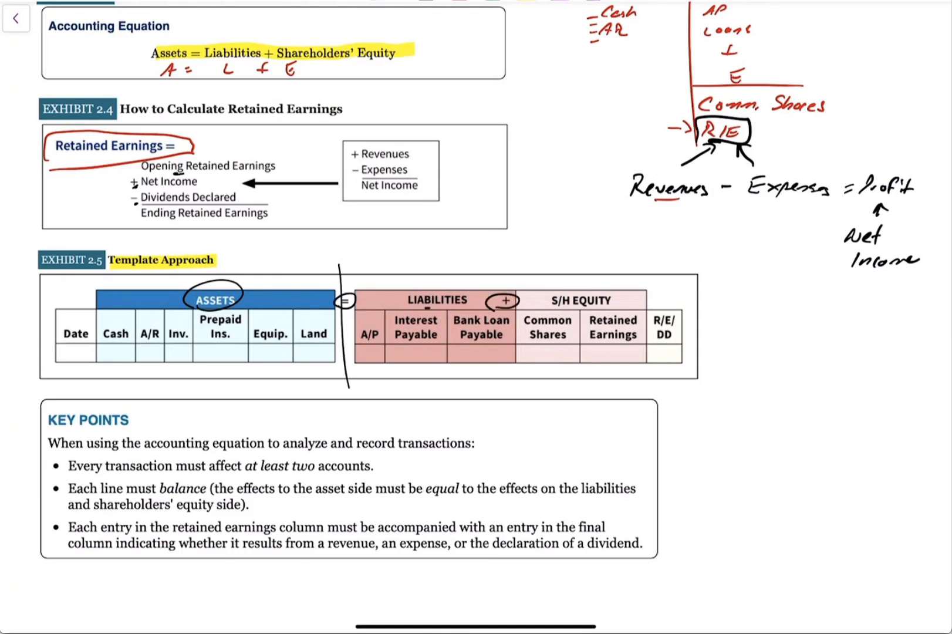
left_click_drag(109, 322, 182, 310)
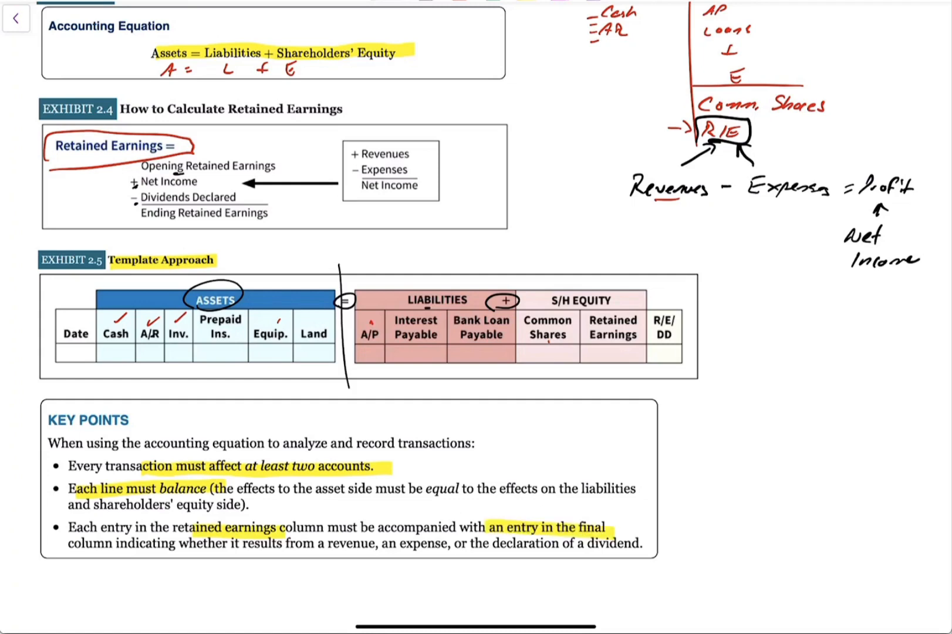
left_click_drag(315, 543, 640, 543)
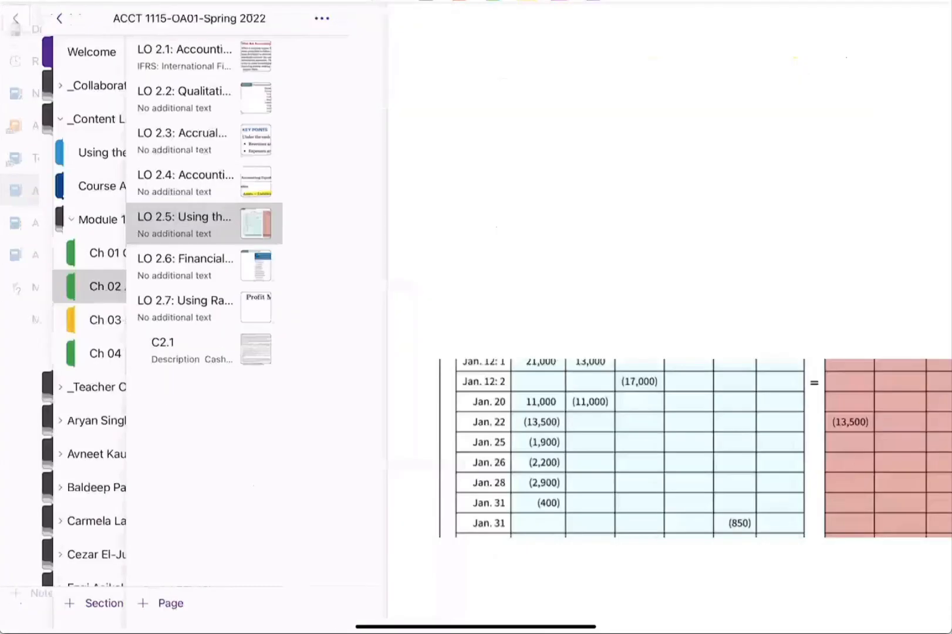
Go to the LO 2.5 worksheet page from the page list
left_click(60, 18)
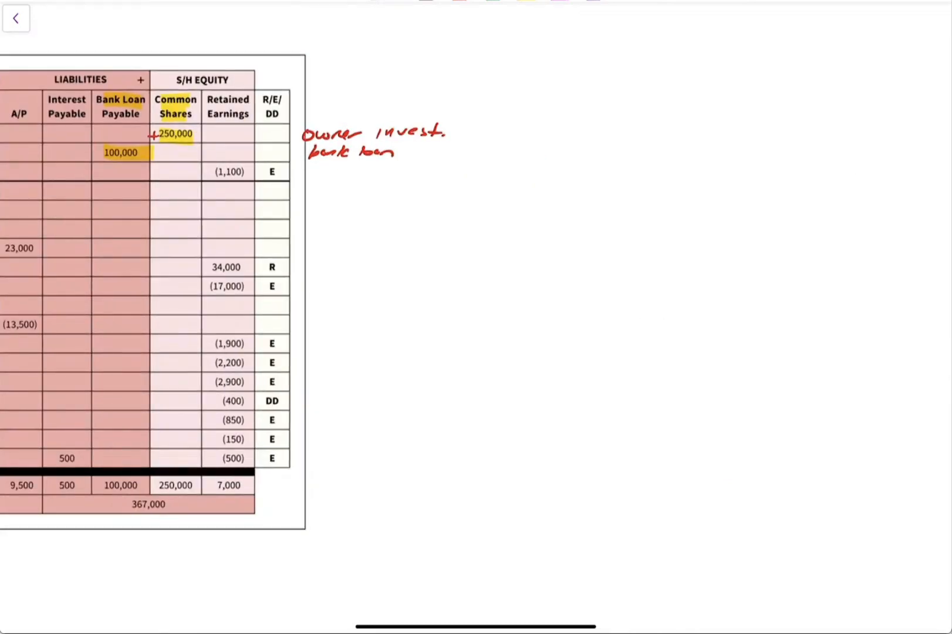
Write 'Op.' on the worksheet and highlight the Jan. 12 row's Cash and A/R amounts
type("Op.")
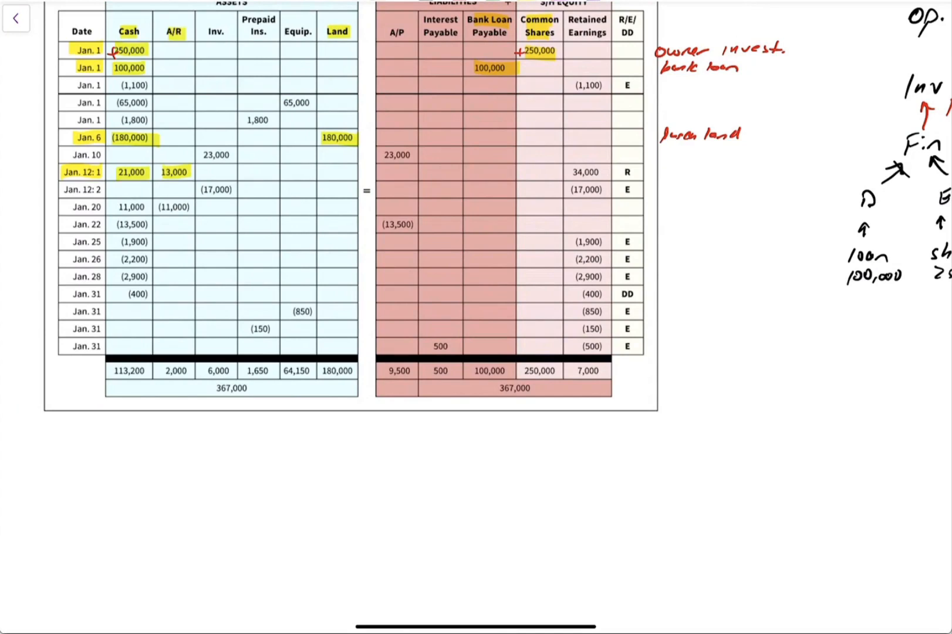
left_click_drag(225, 174, 498, 174)
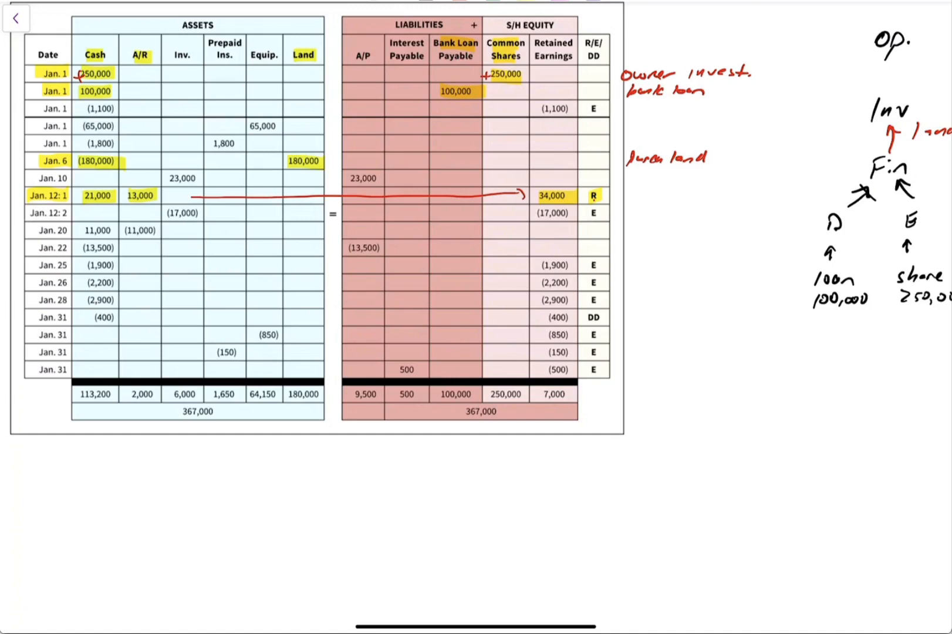
Circle the Jan. 12 R tag and write 'Earned 34000 Revenue', split into cash and A/R 13,000
left_click_drag(589, 190, 601, 201)
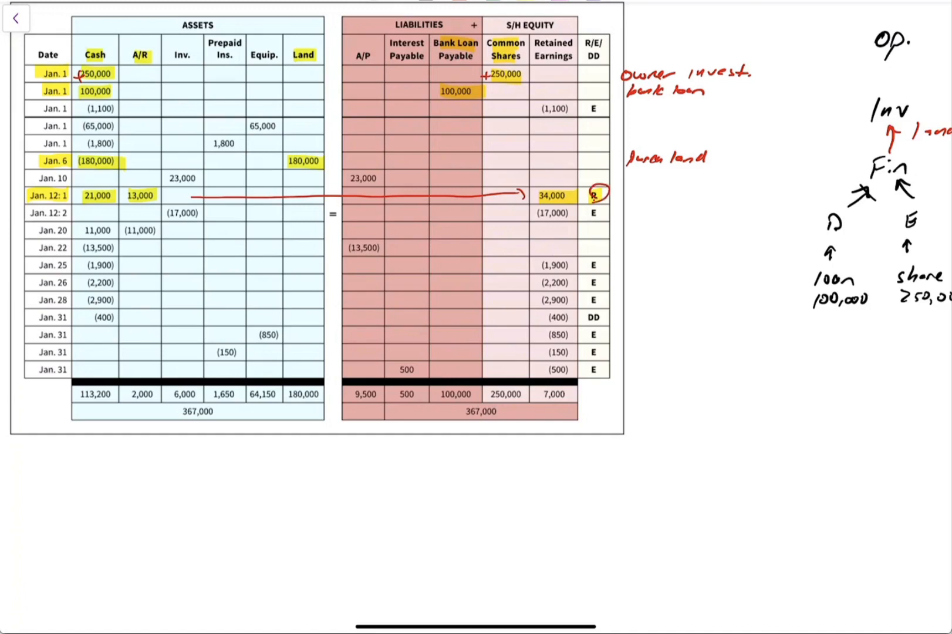
left_click_drag(604, 196, 625, 196)
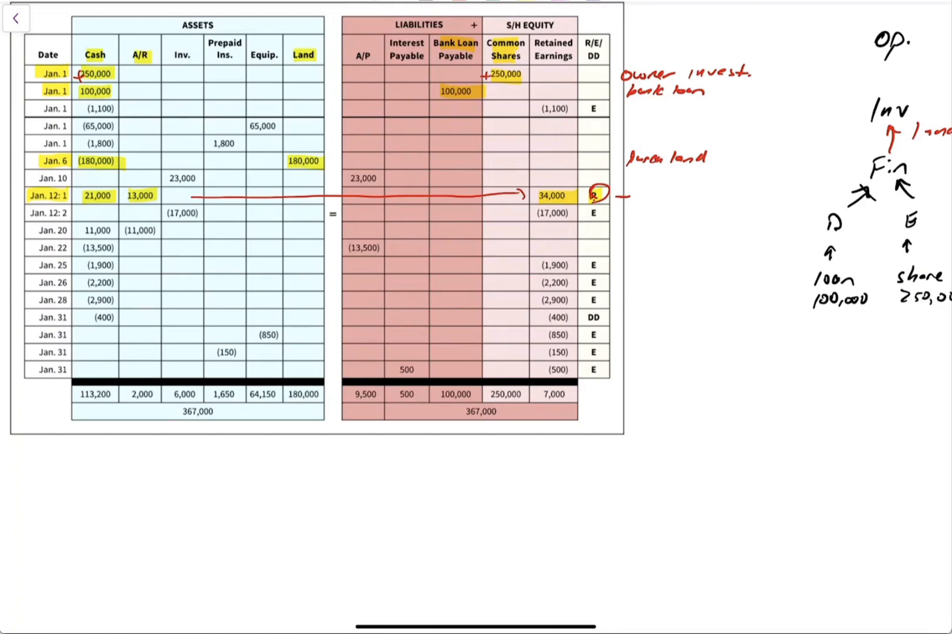
type("Earned")
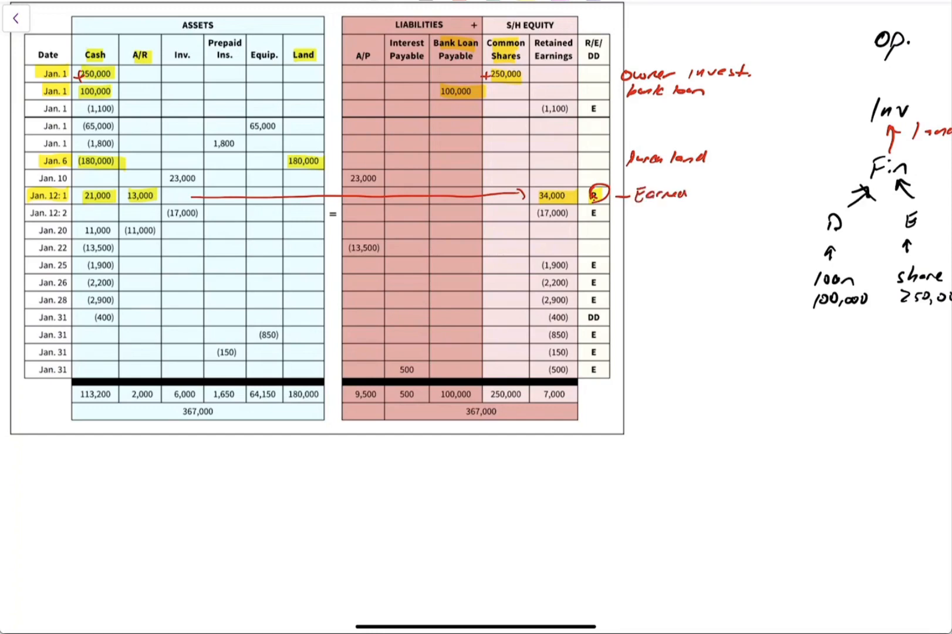
type("34000")
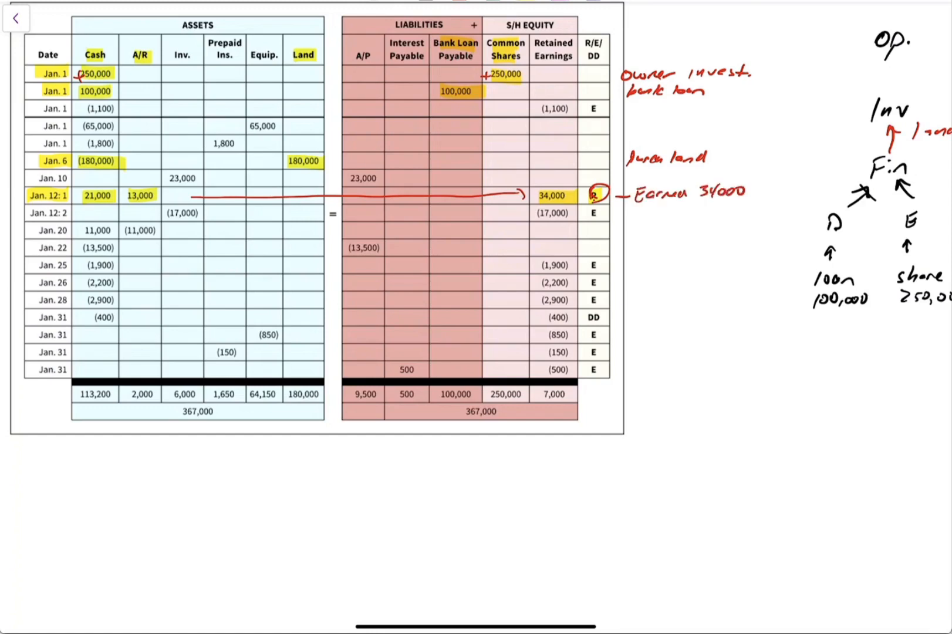
type("Revenue")
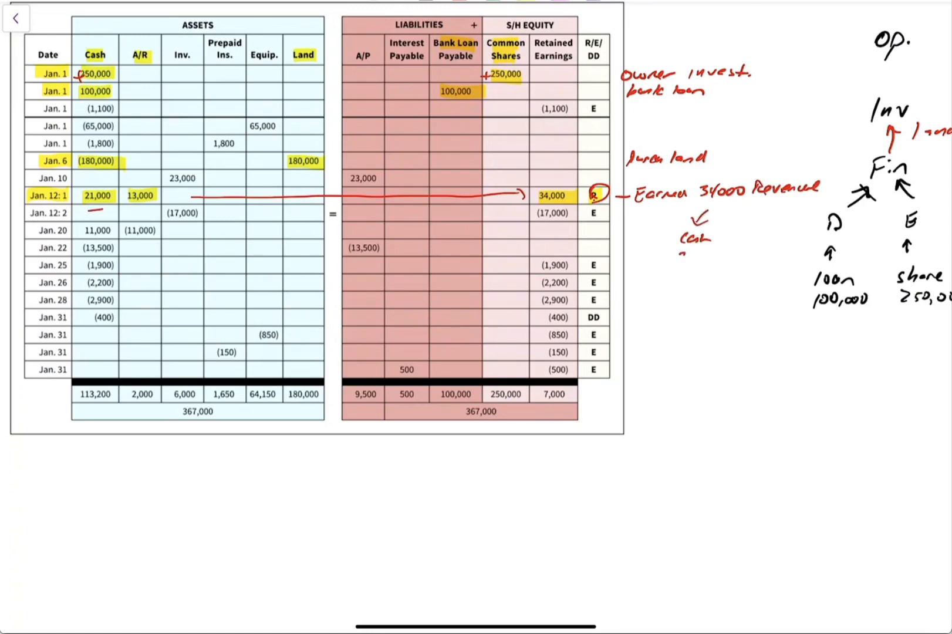
type("2,000")
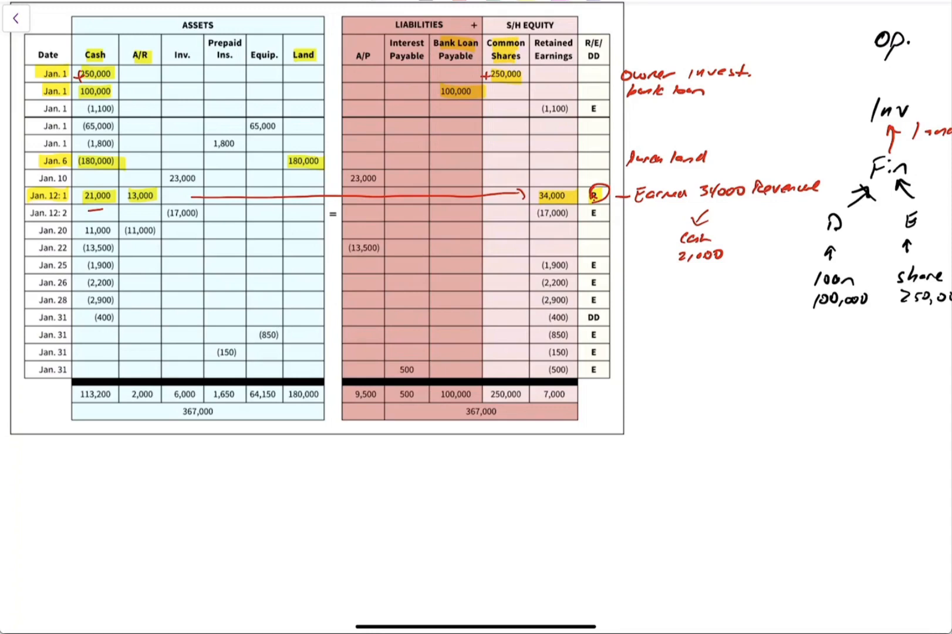
left_click_drag(741, 213, 759, 233)
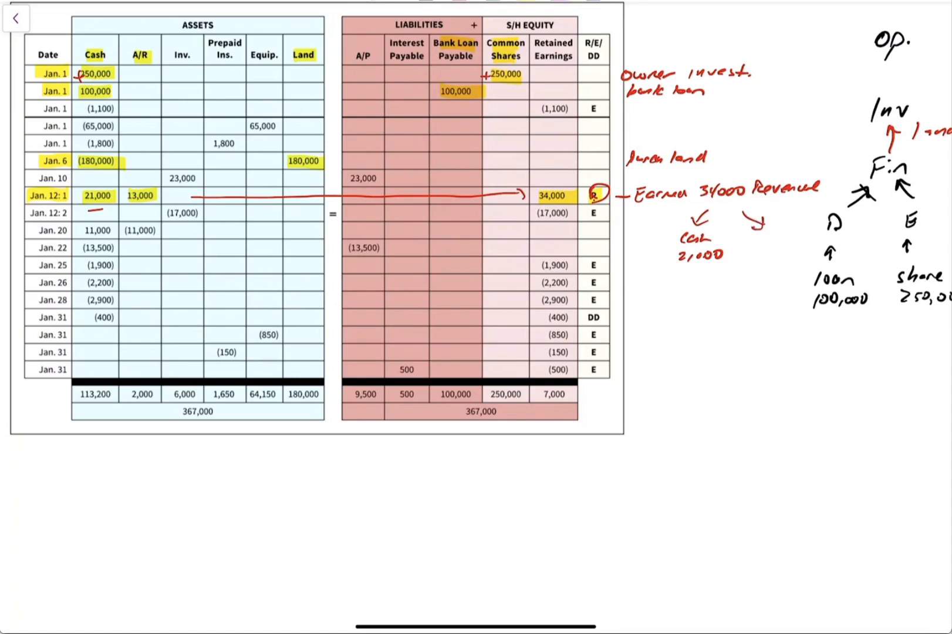
type("13")
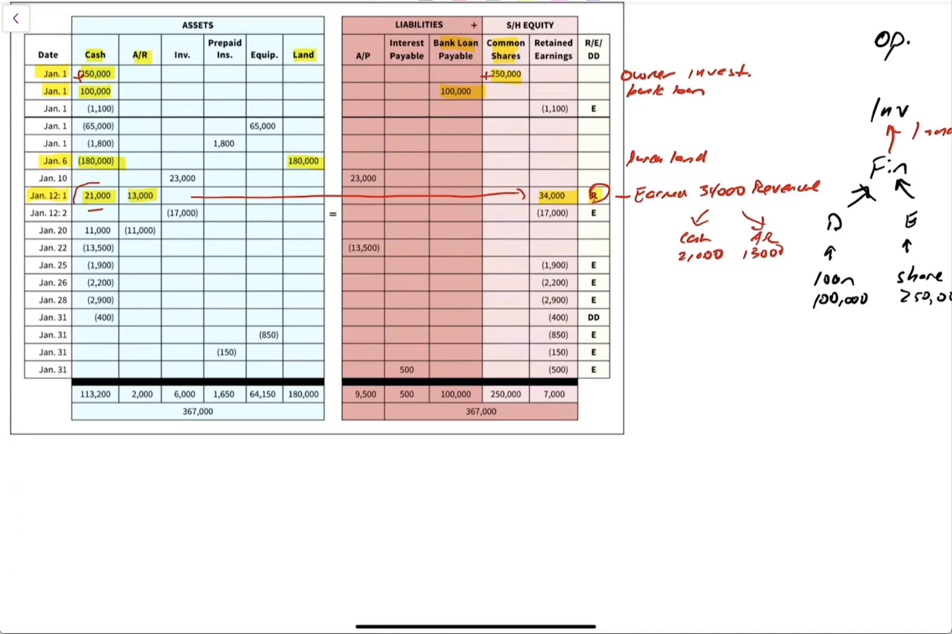
Circle the Jan. 12 cash and A/R amounts and the Jan. 10 inventory and A/P amounts
left_click_drag(82, 204, 161, 198)
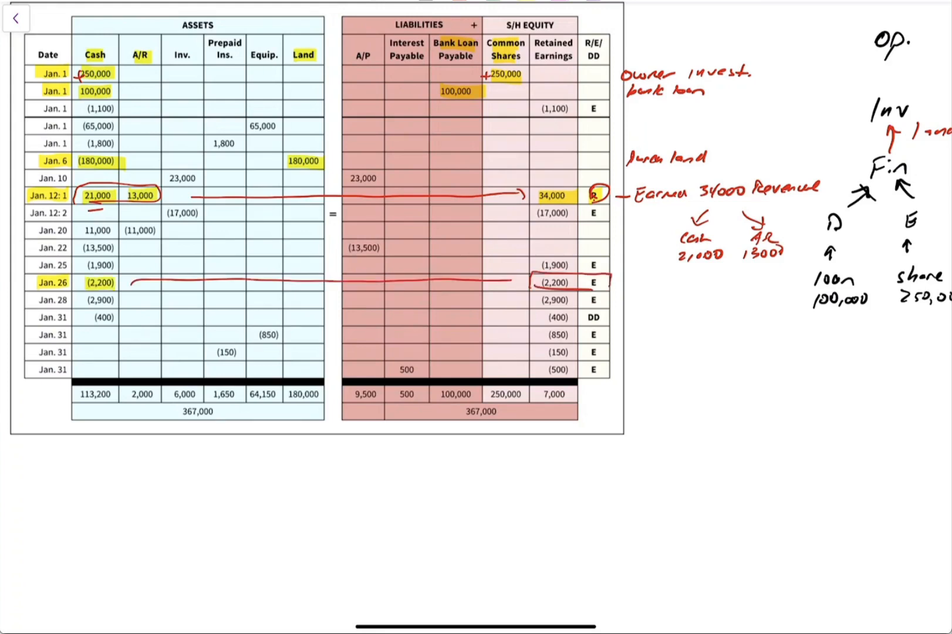
left_click_drag(585, 274, 601, 292)
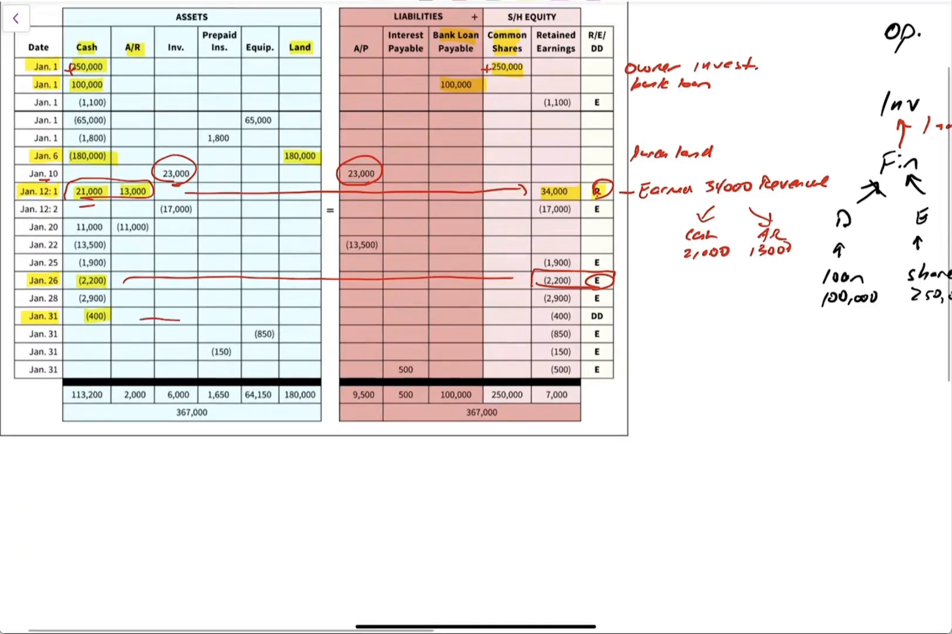
Link Jan. 31 (400) to the DD row and label the entries 'Exp' and 'Div. Dec.'
left_click_drag(140, 317, 607, 316)
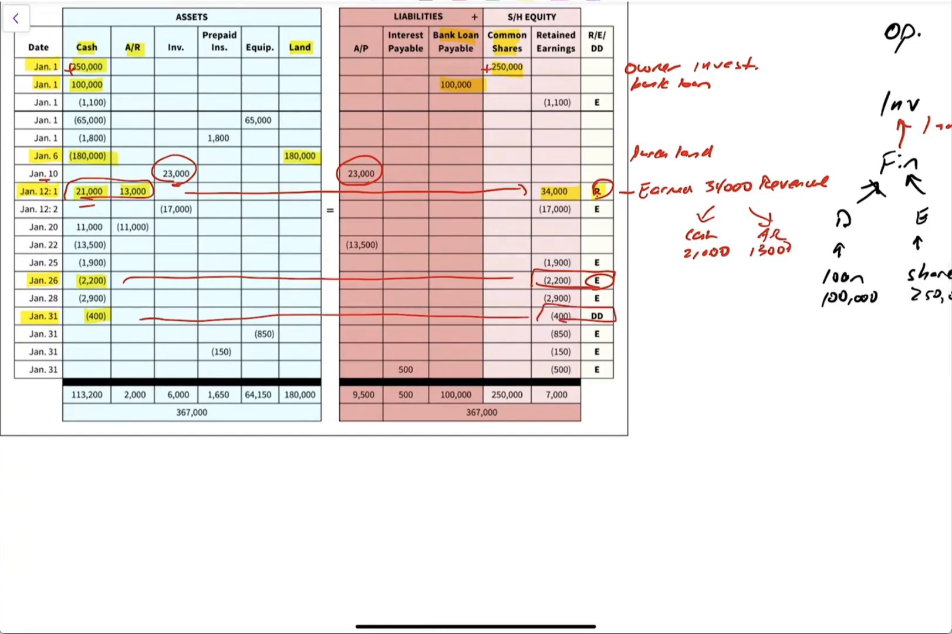
type("Exp")
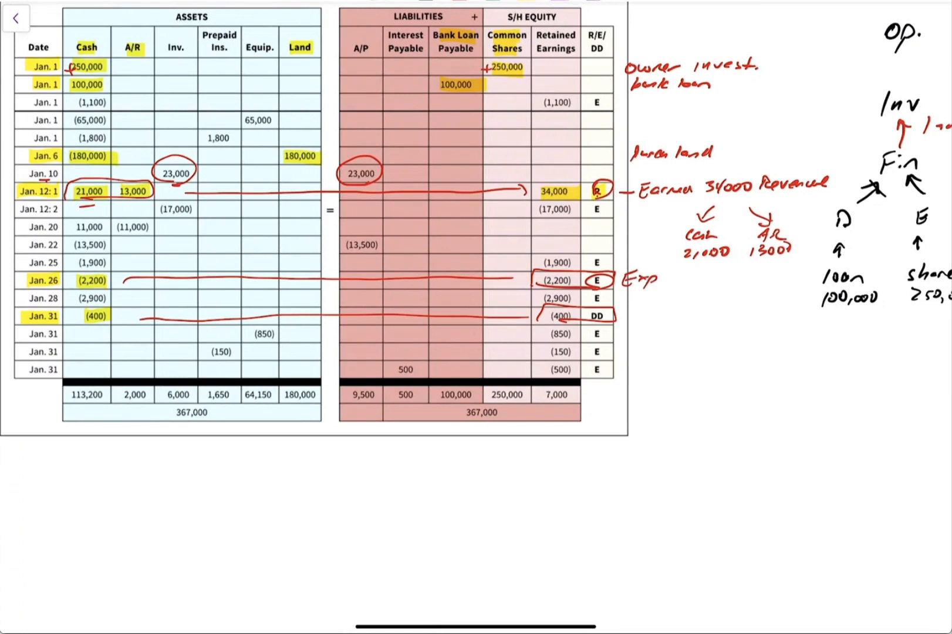
type("Div.")
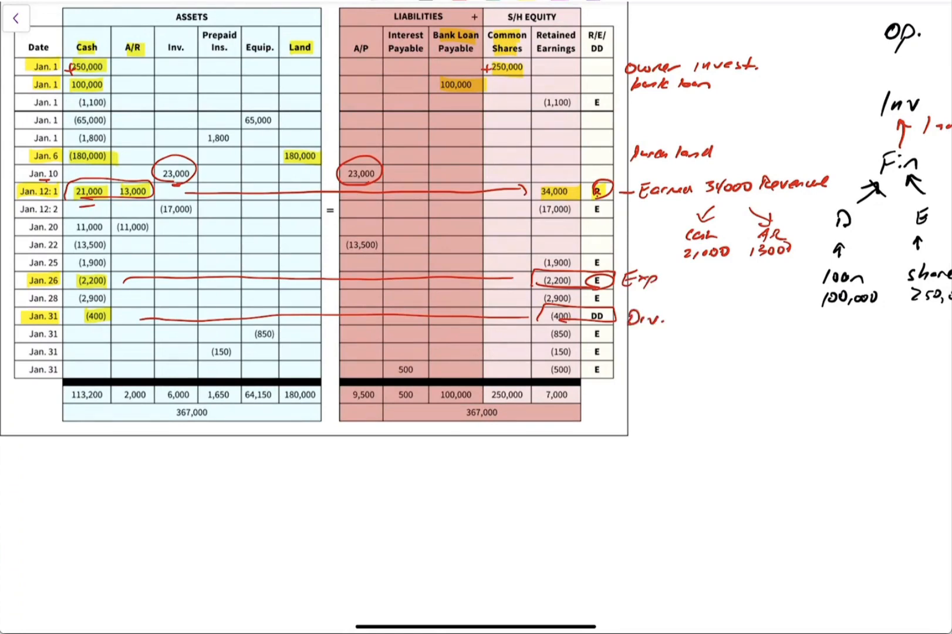
type("Dec.")
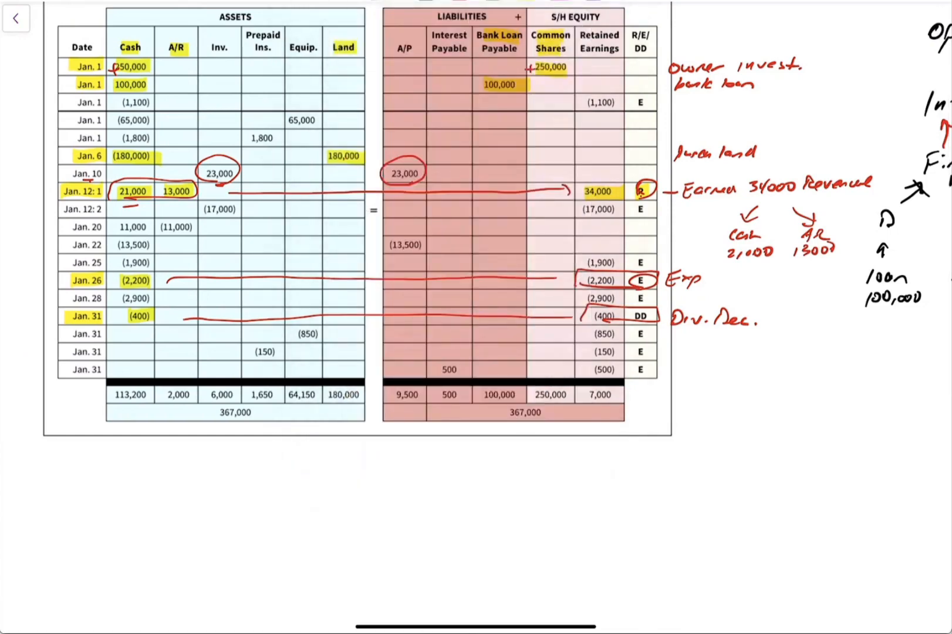
Box the R/E/DD headings, draw arrows down from both totals, and write 'generate'
left_click_drag(574, 22, 565, 67)
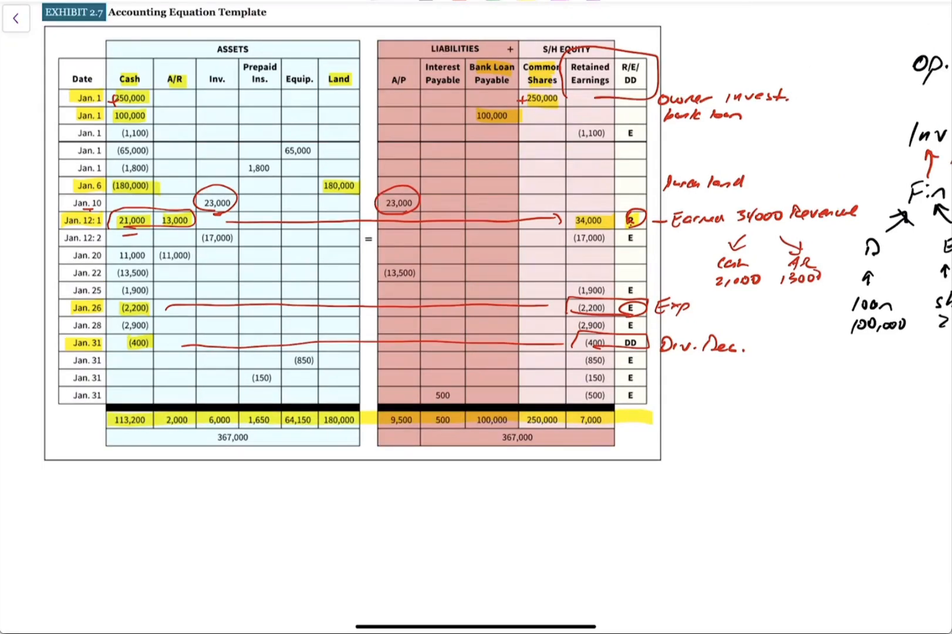
left_click_drag(347, 434, 370, 486)
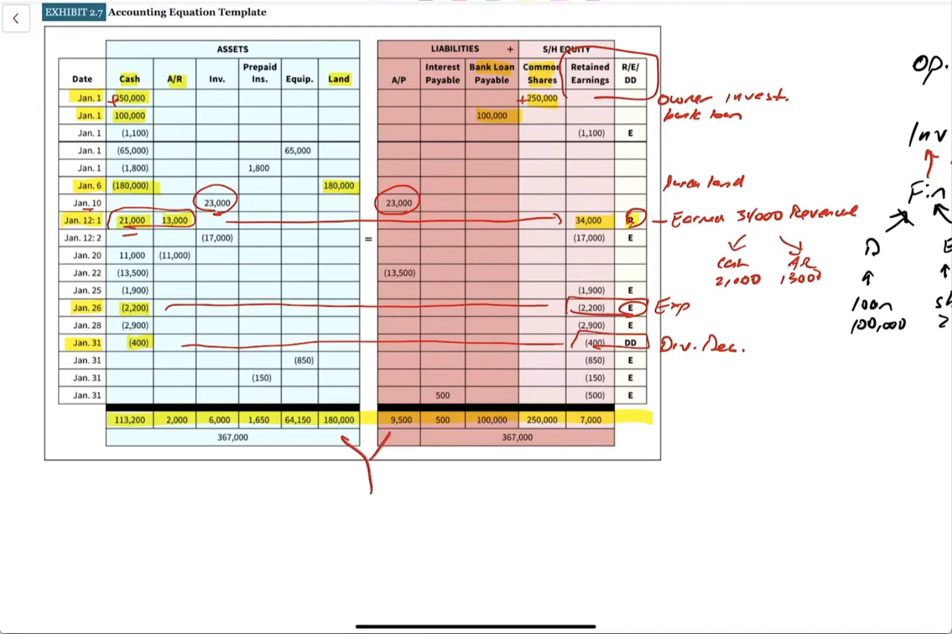
type("generate")
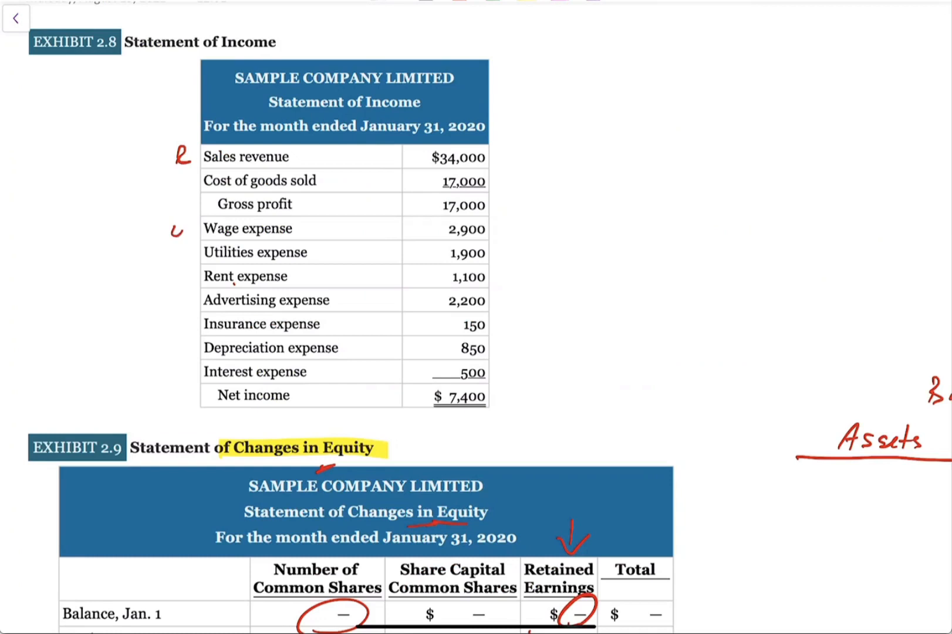
Label the income statement rows as R, E and 'exp', then note 'generate Financials' under the worksheet totals
left_click_drag(182, 261, 182, 383)
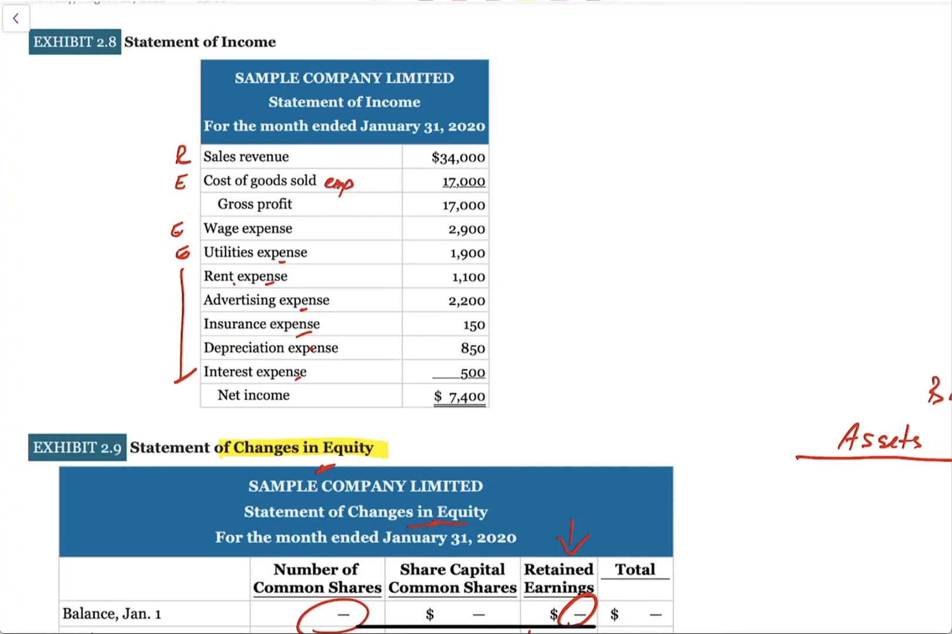
left_click_drag(434, 170, 483, 169)
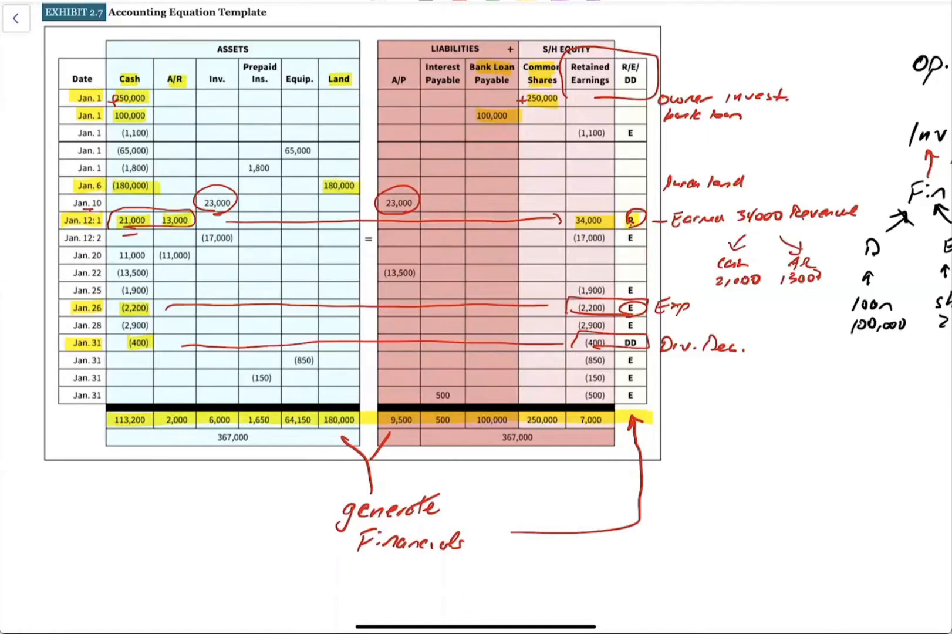
Circle the 34,000 revenue figure in the Retained Earnings column and tick the expense rows
left_click_drag(568, 213, 607, 227)
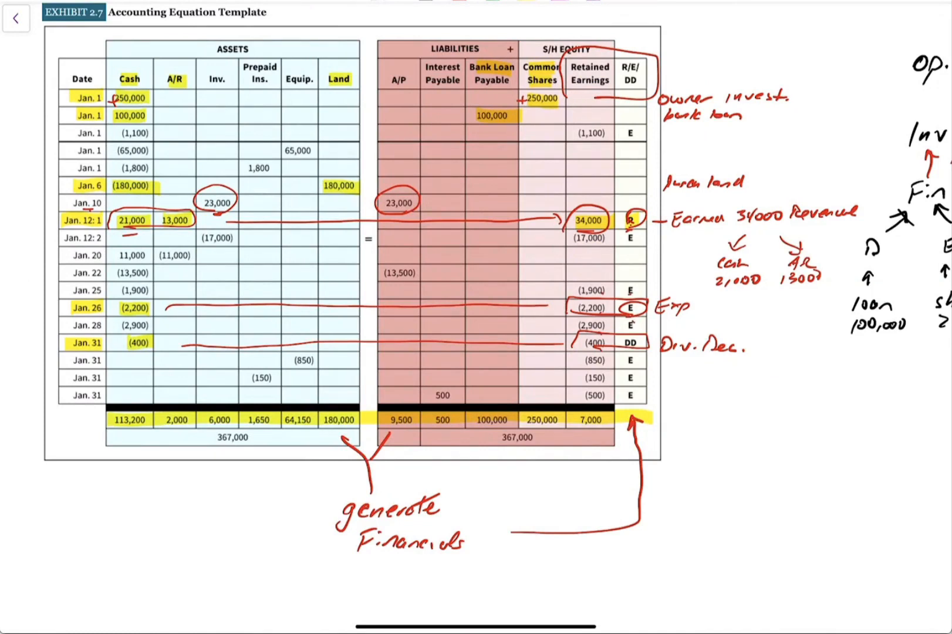
left_click(16, 17)
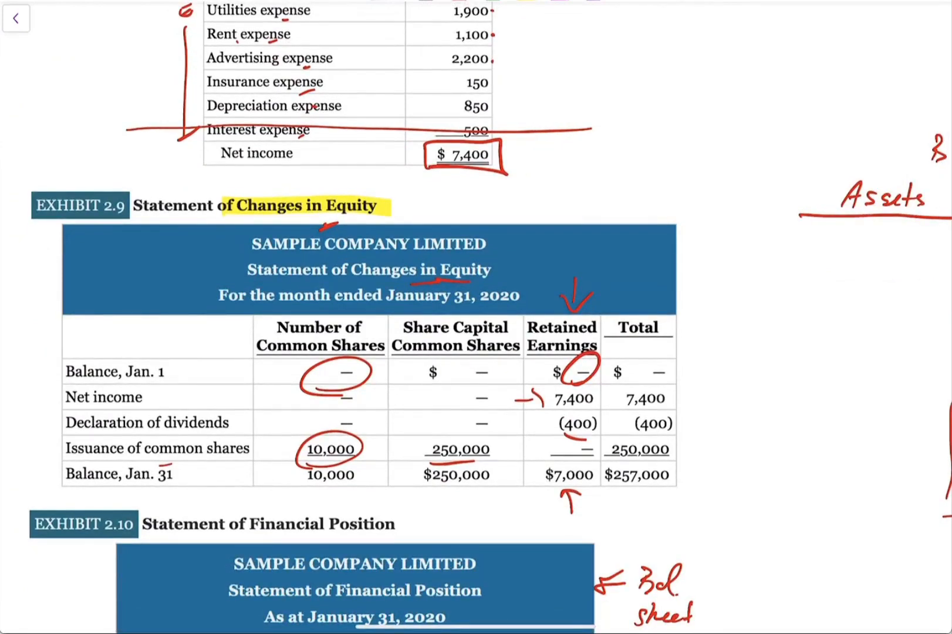
Box Current assets in green and write 'operating' beside them
scroll("down", 3)
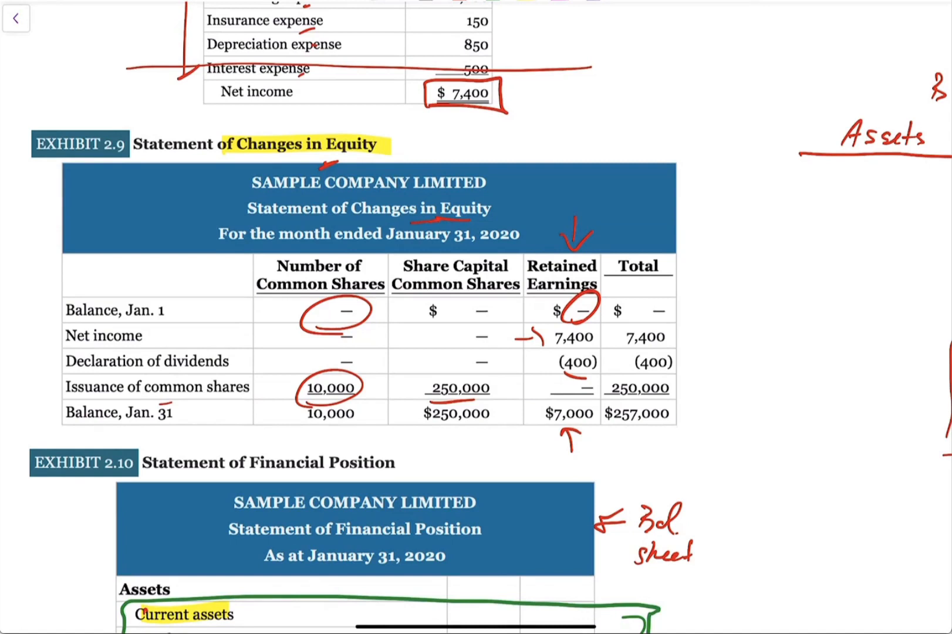
left_click_drag(30, 313, 57, 310)
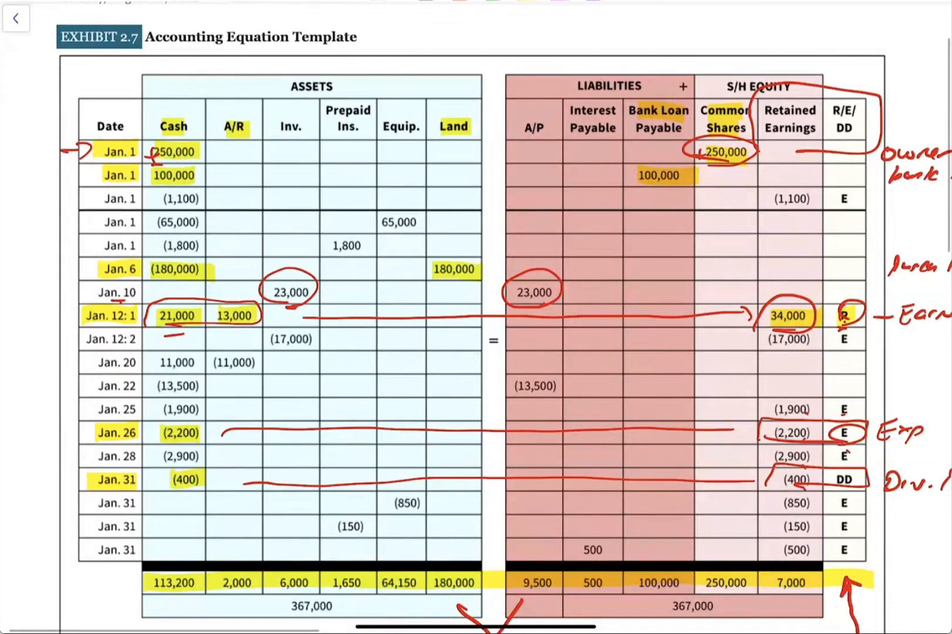
Underline the $250,000 share capital balance in the equity statement
scroll("down", 3)
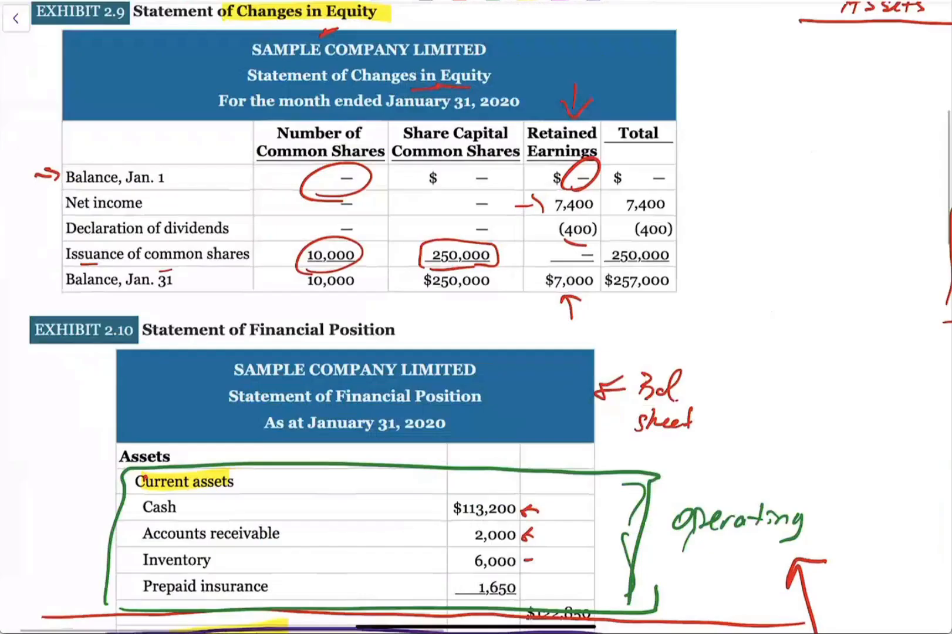
left_click_drag(419, 298, 489, 299)
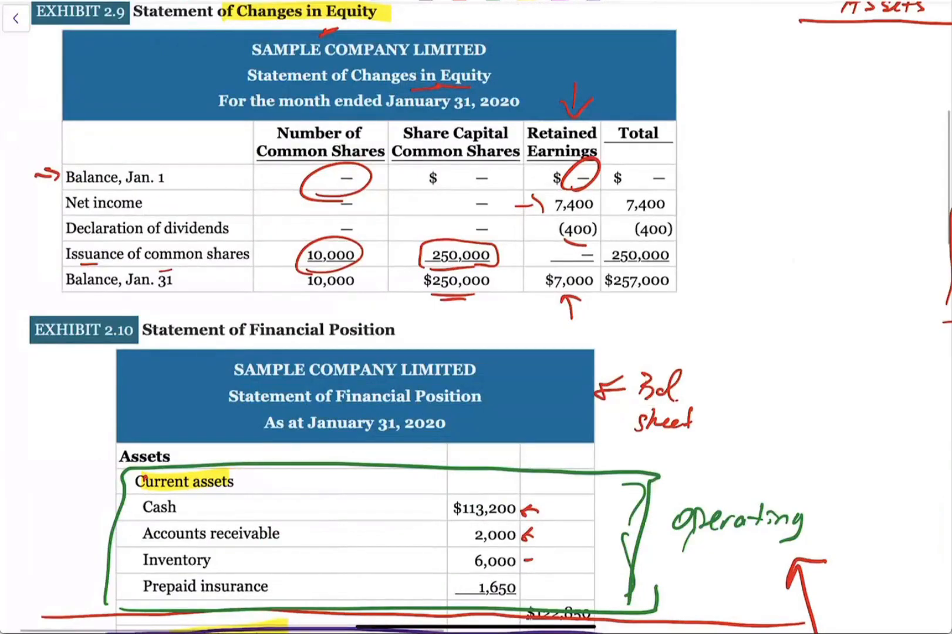
scroll("down", 3)
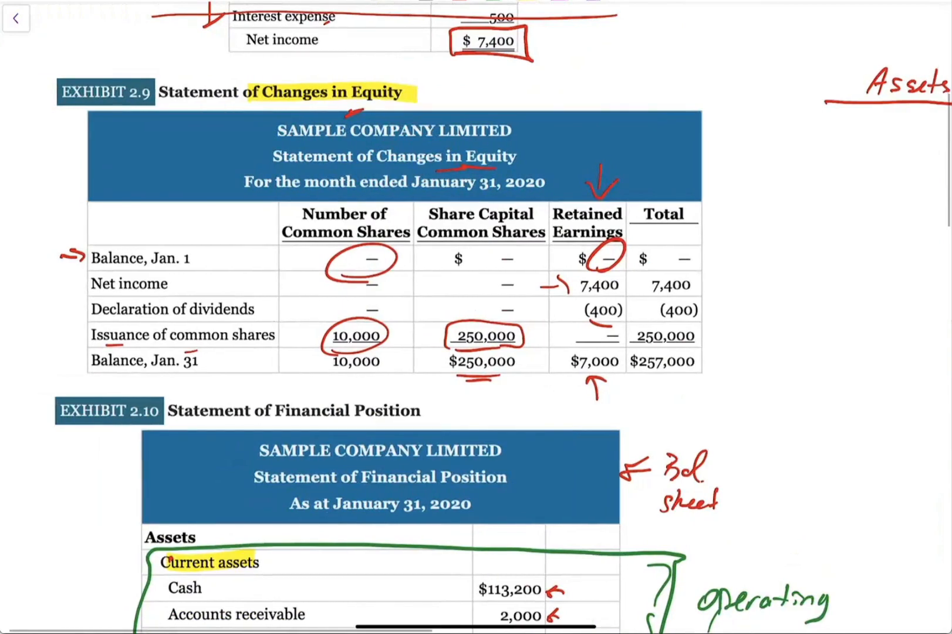
Box the $7,000 ending retained earnings balance
scroll("down", 3)
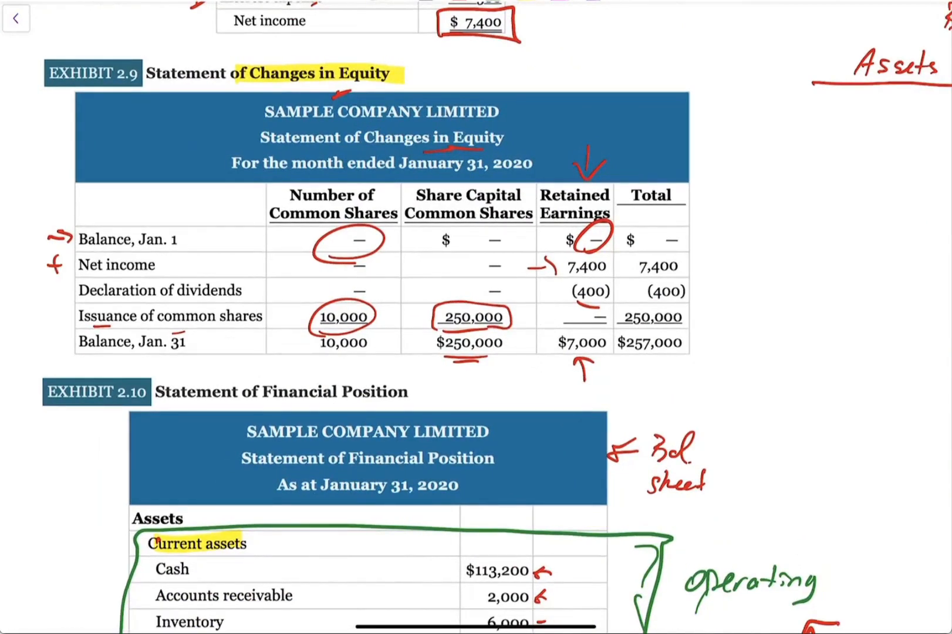
left_click(55, 289)
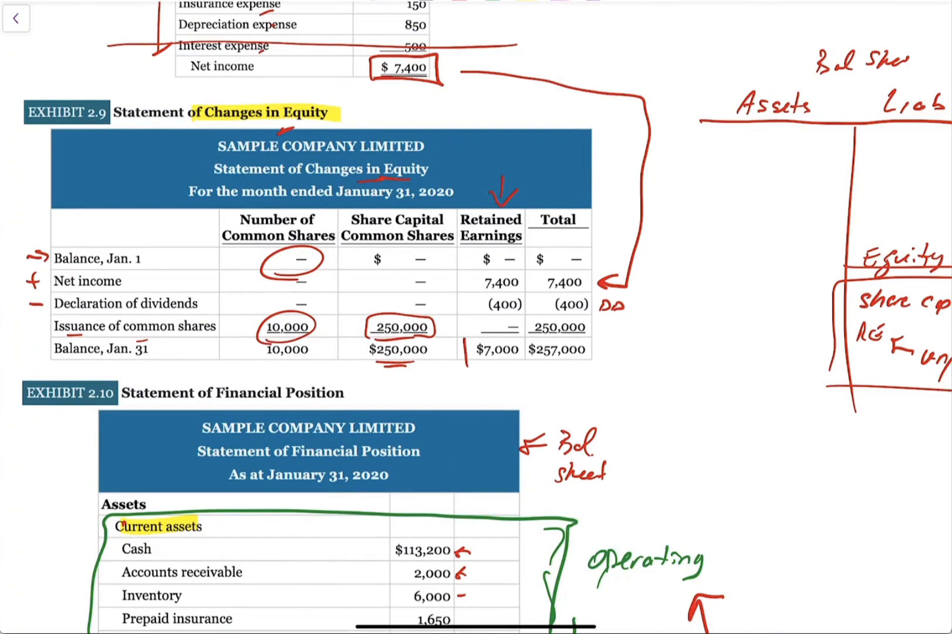
left_click_drag(468, 337, 525, 362)
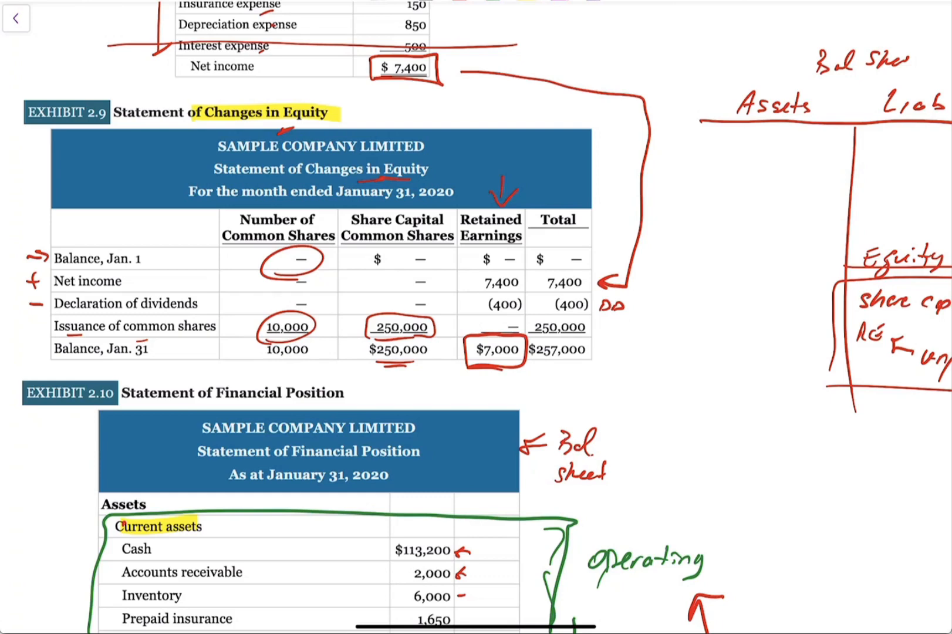
scroll("down", 3)
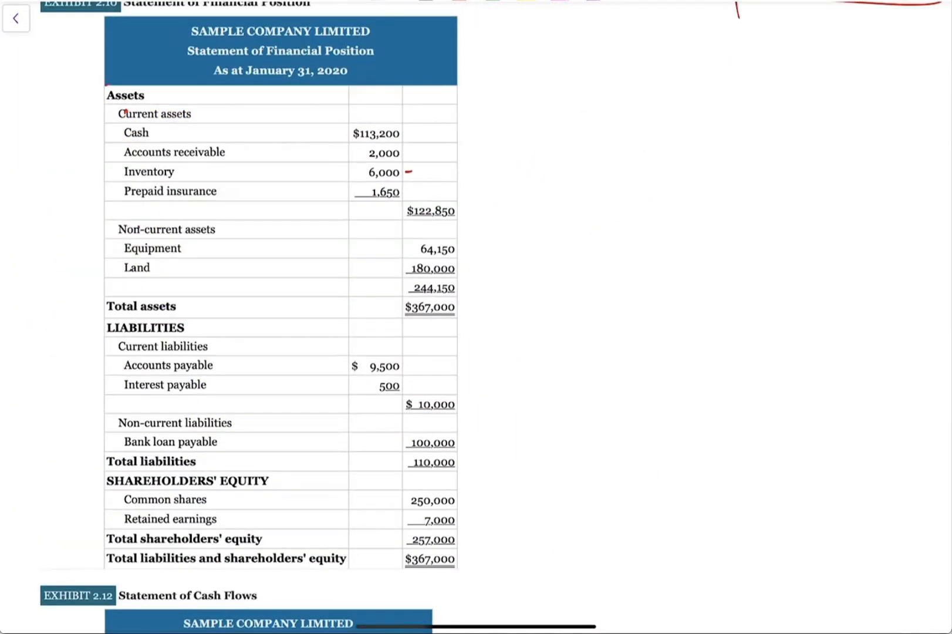
Bracket assets, liabilities and equity as A = L + E and circle both $367,000 totals
left_click_drag(100, 91, 97, 328)
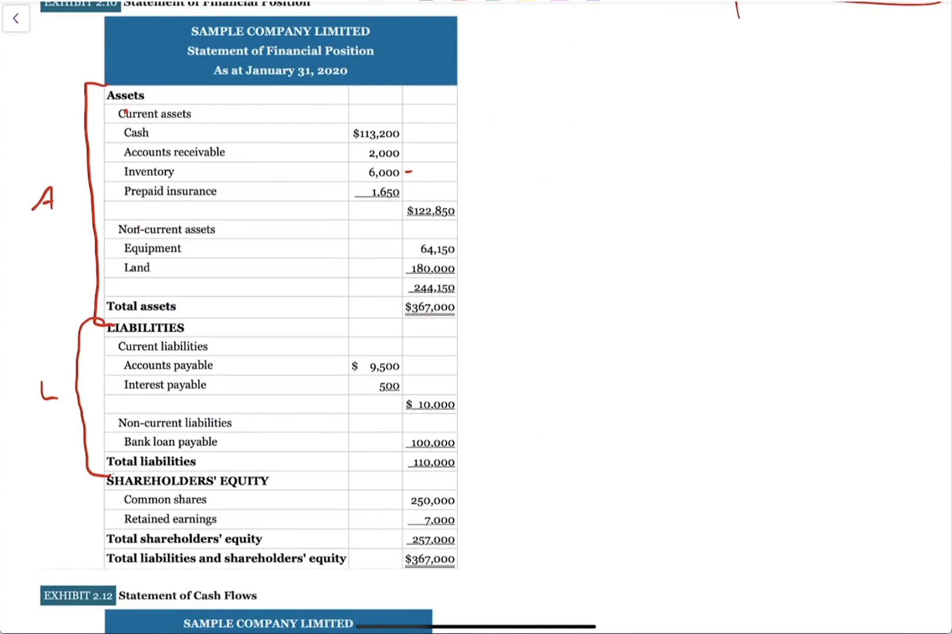
left_click_drag(108, 471, 108, 539)
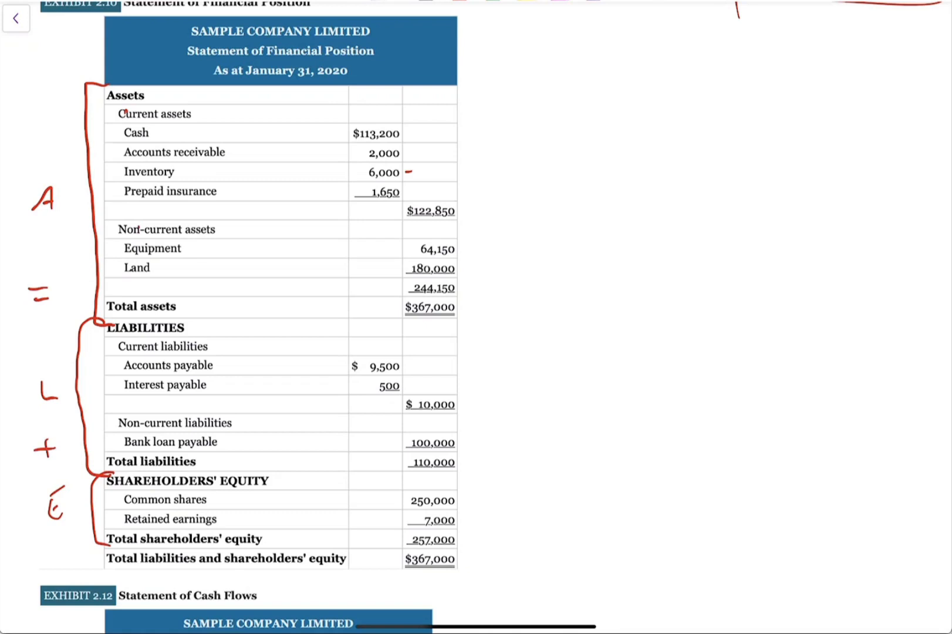
left_click_drag(404, 297, 458, 325)
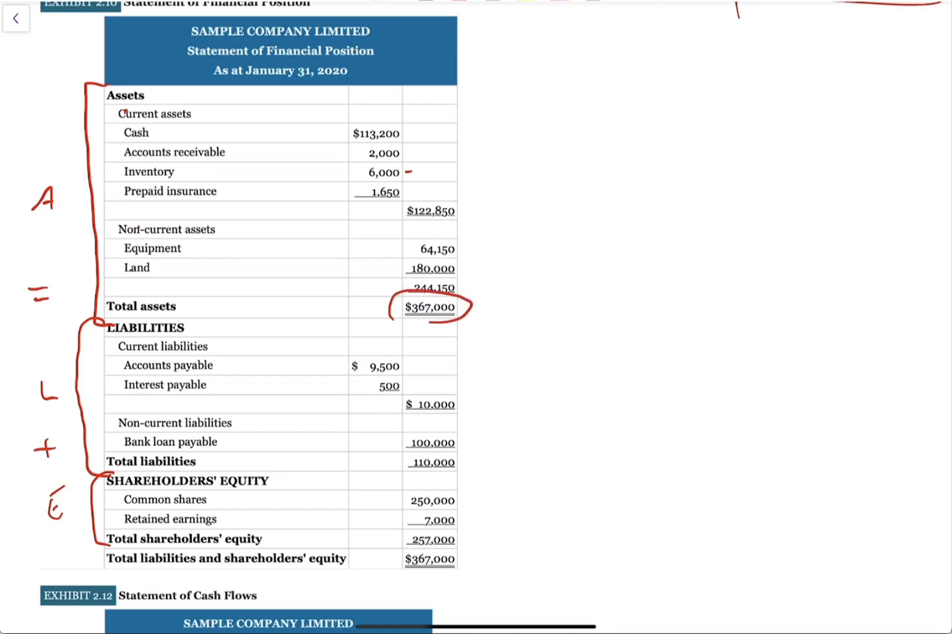
left_click_drag(404, 559, 462, 574)
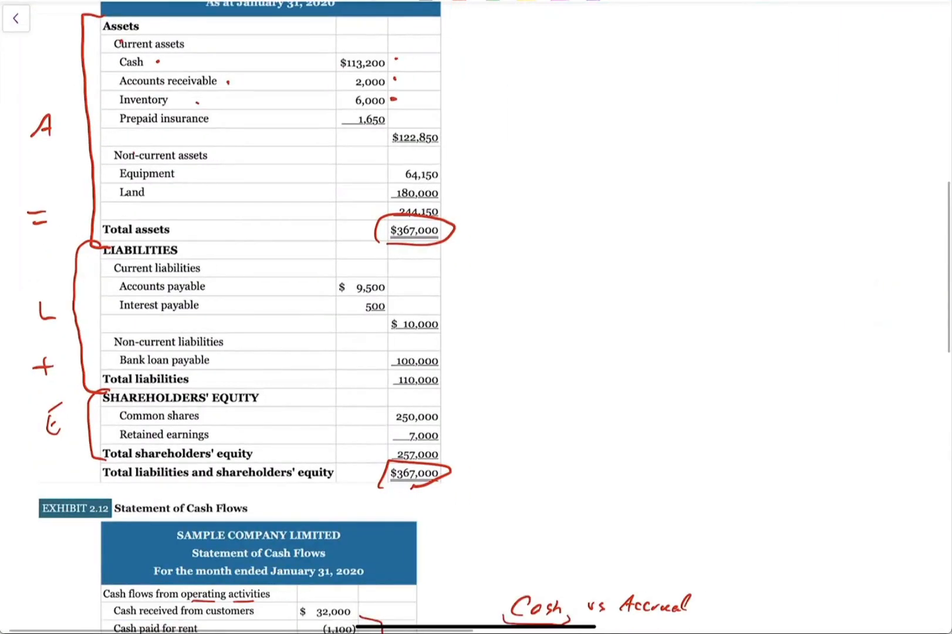
Tick the accounts payable amount and scroll down through the Statement of Cash Flows
left_click_drag(392, 289, 410, 280)
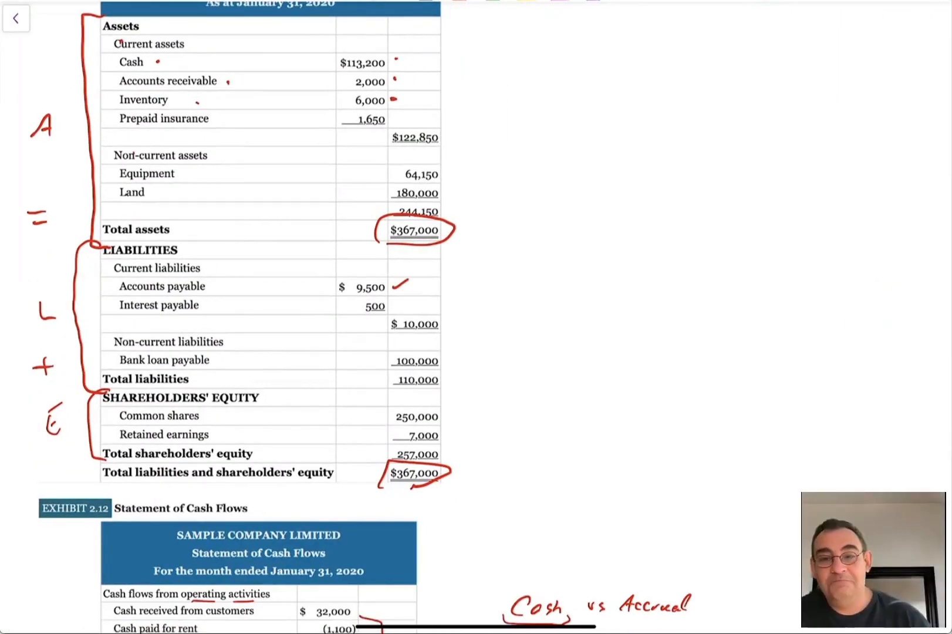
scroll("down", 3)
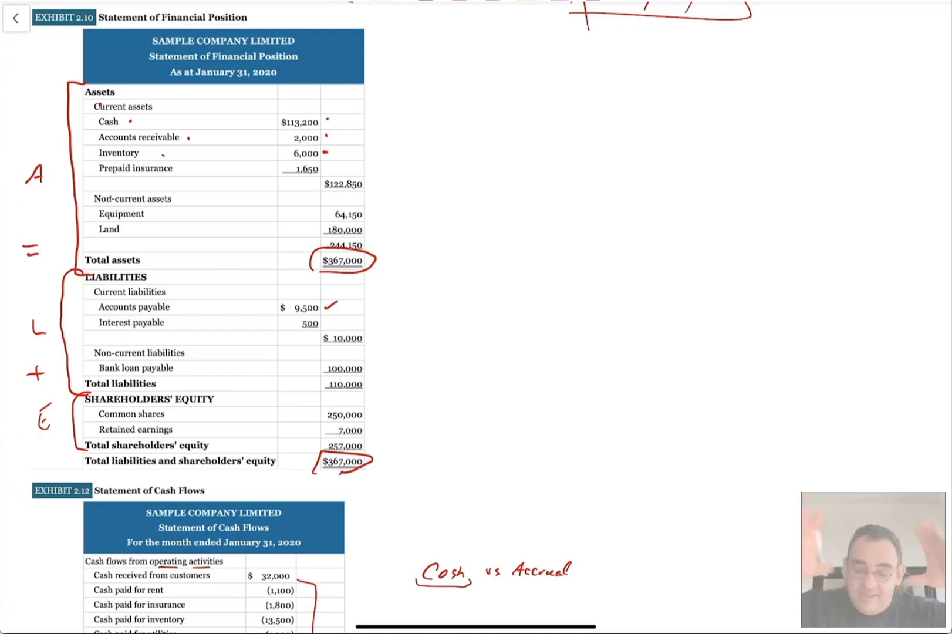
scroll("down", 3)
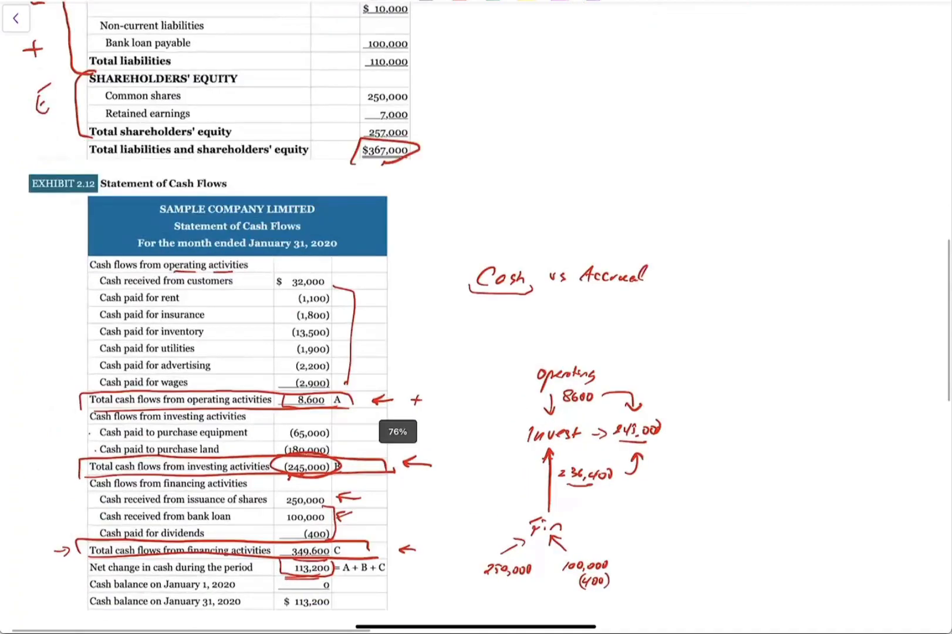